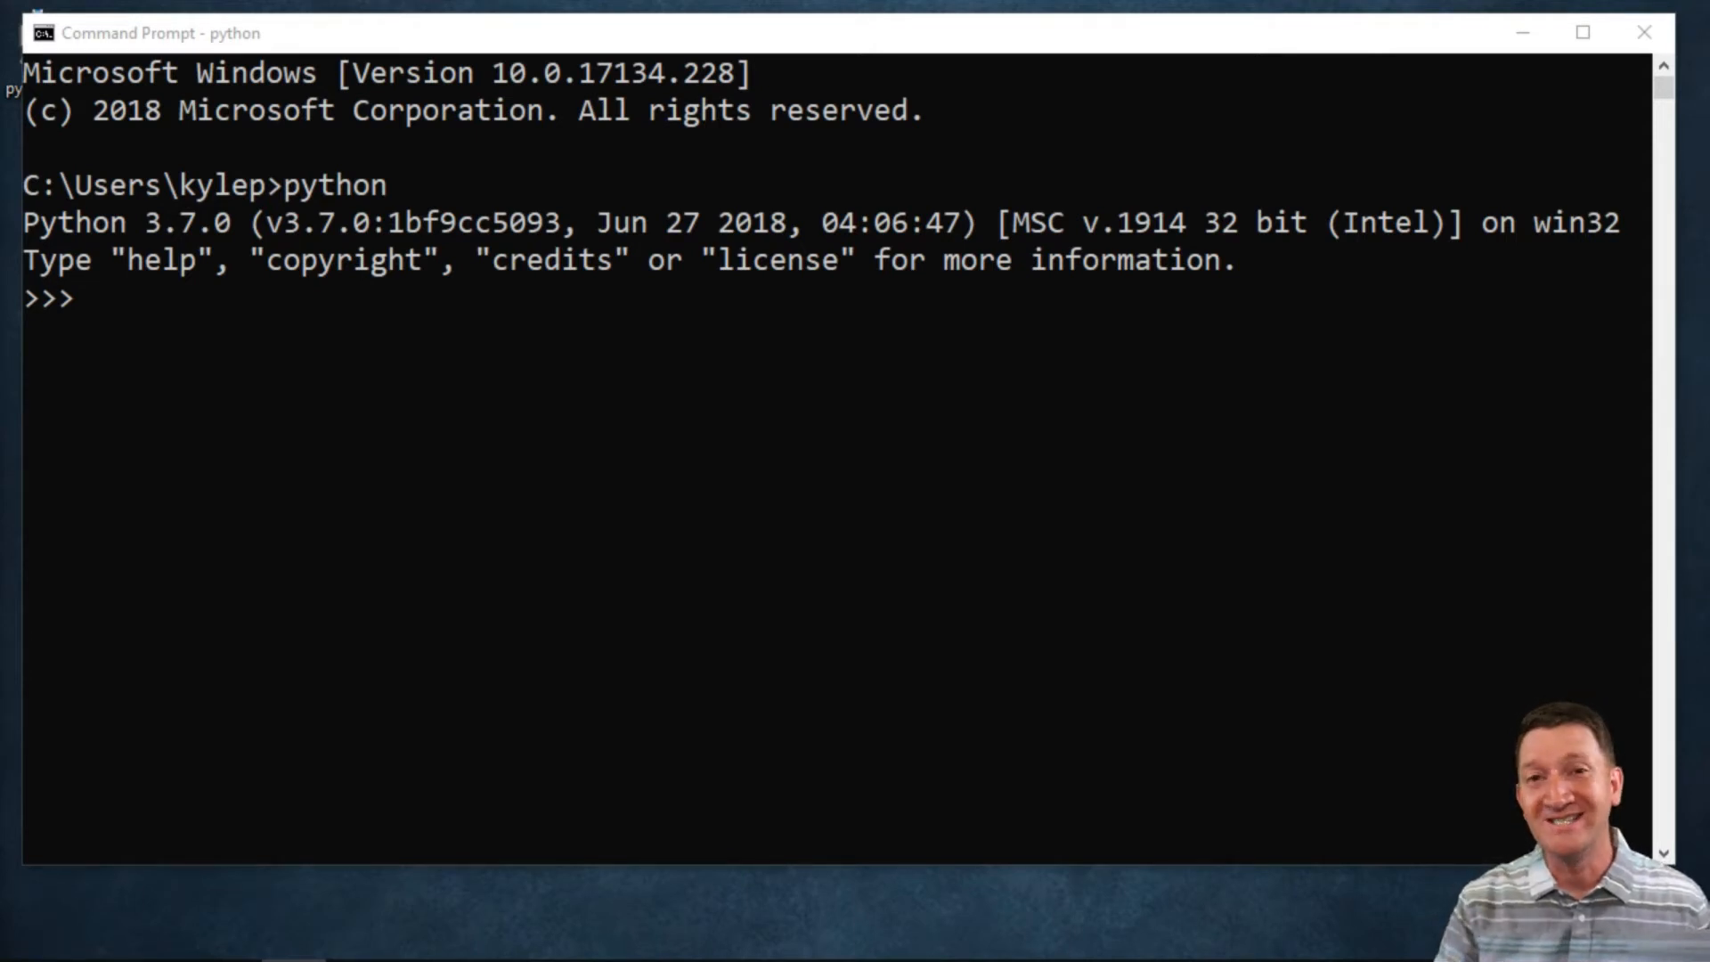
pyautogui.moveTo(124, 321)
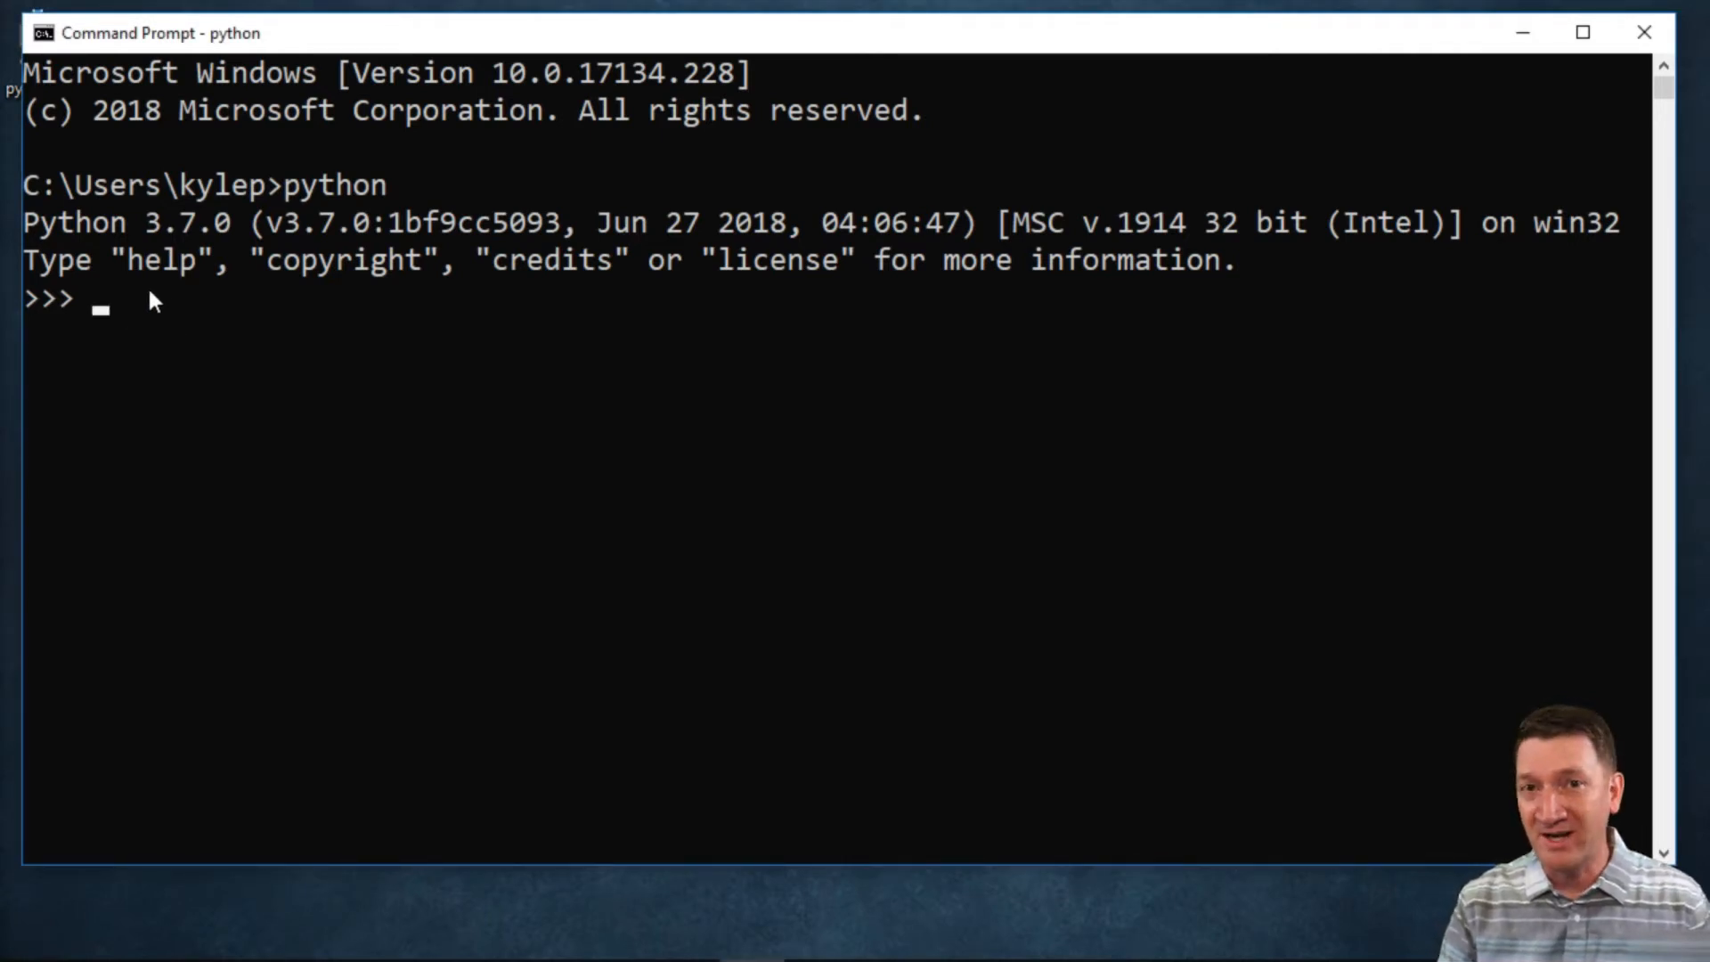
# Assign a = 5 and b = 25 at the Python prompt
pyautogui.write('a')
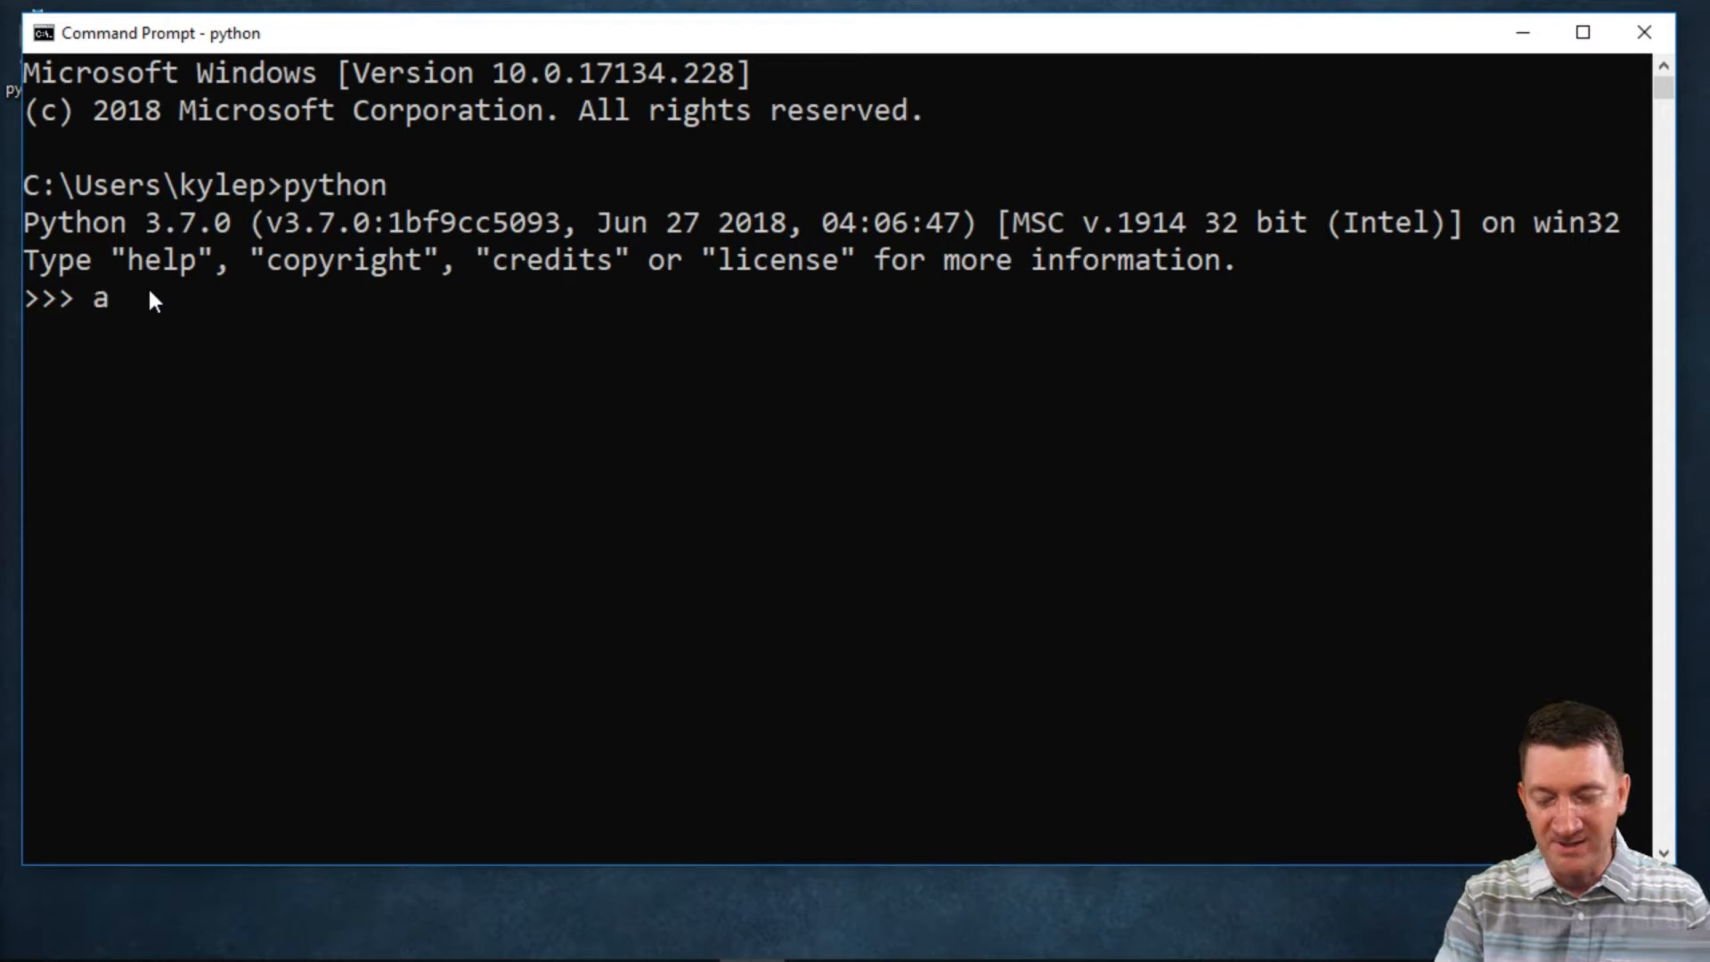
pyautogui.write('= 5')
pyautogui.write('b')
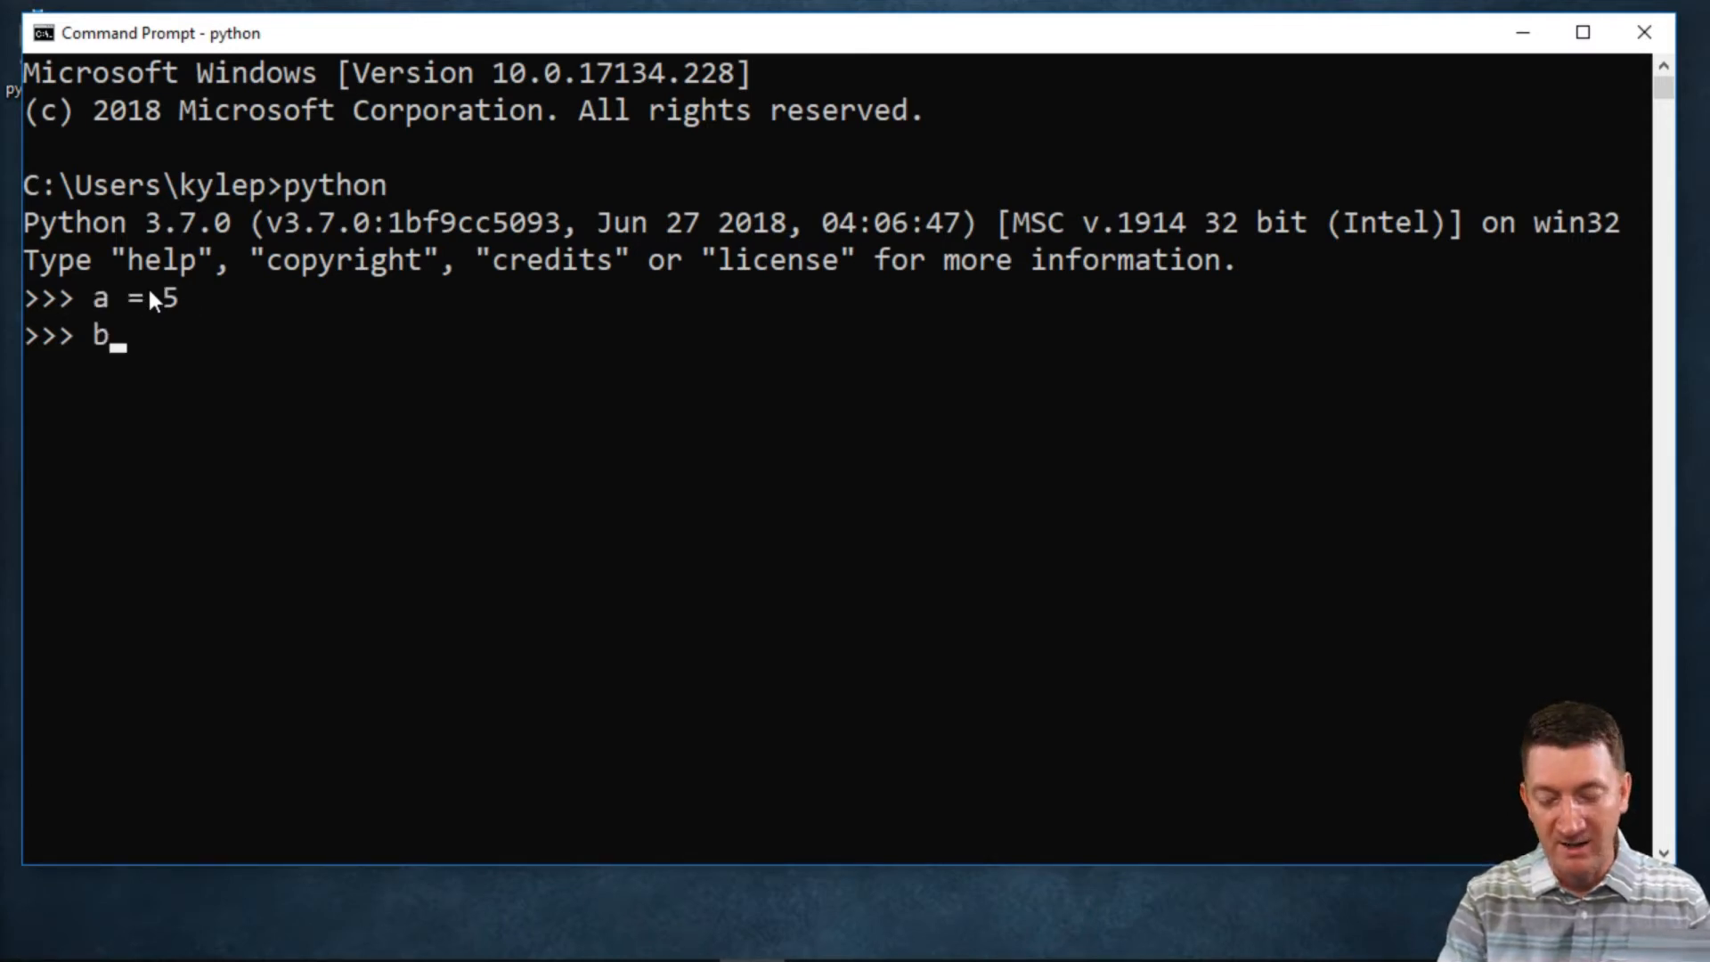
pyautogui.write('= 25')
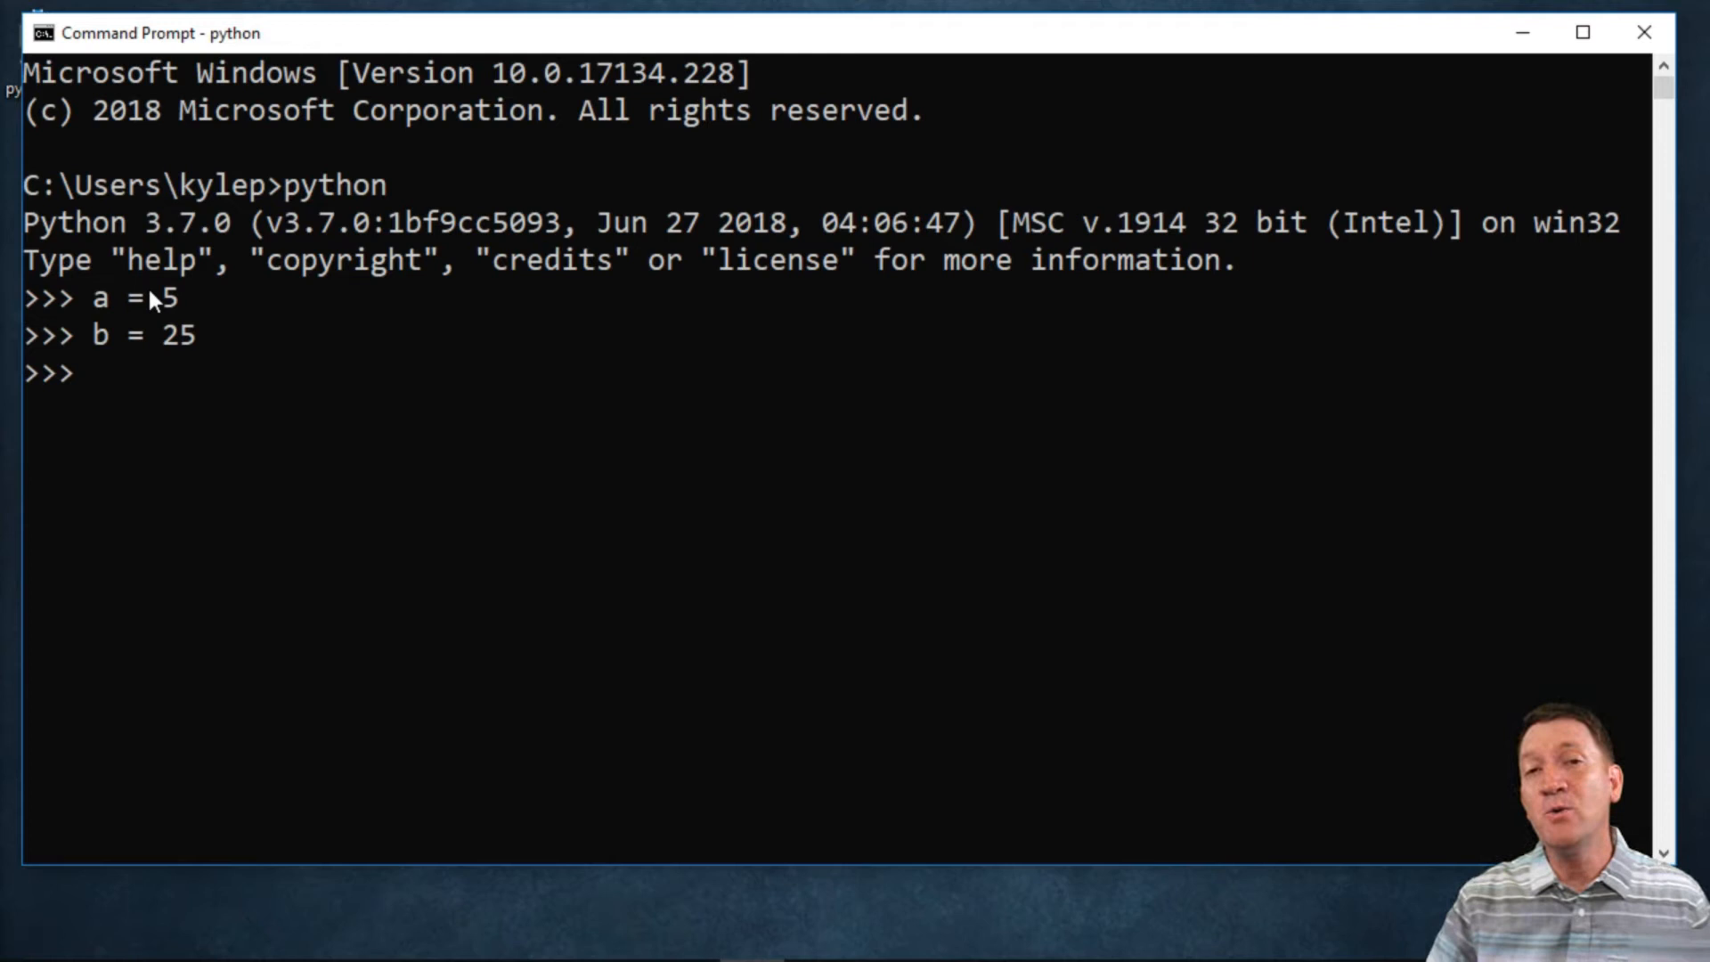
pyautogui.moveTo(227, 313)
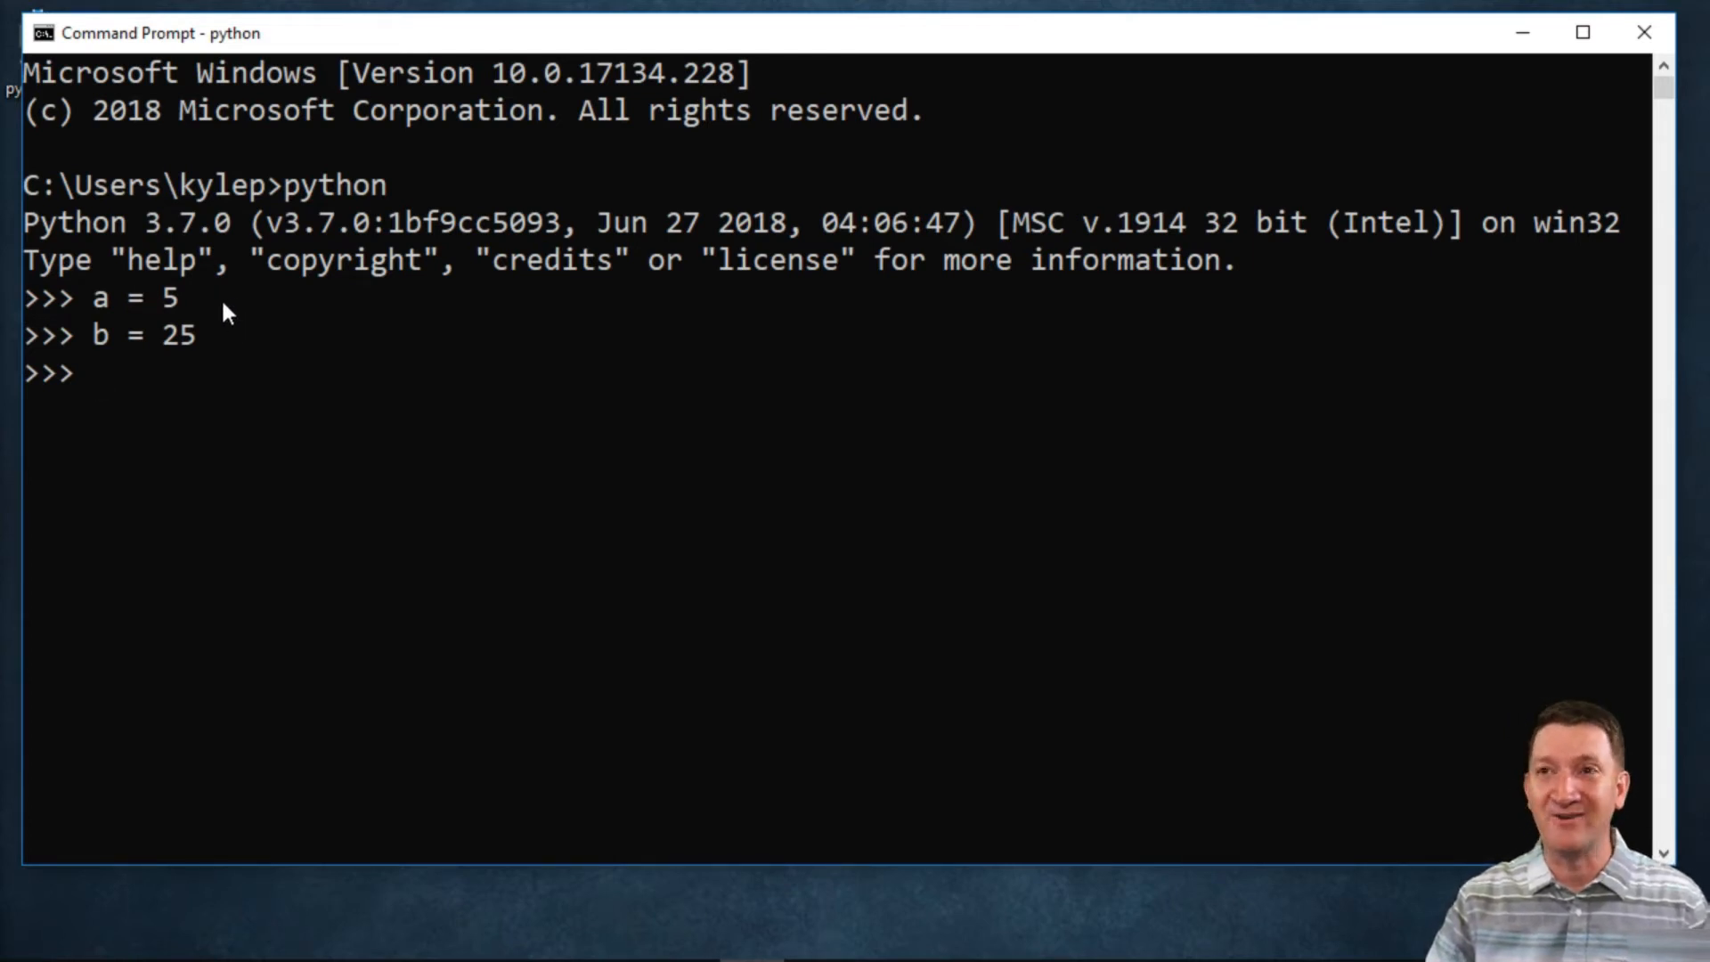
pyautogui.moveTo(178, 365)
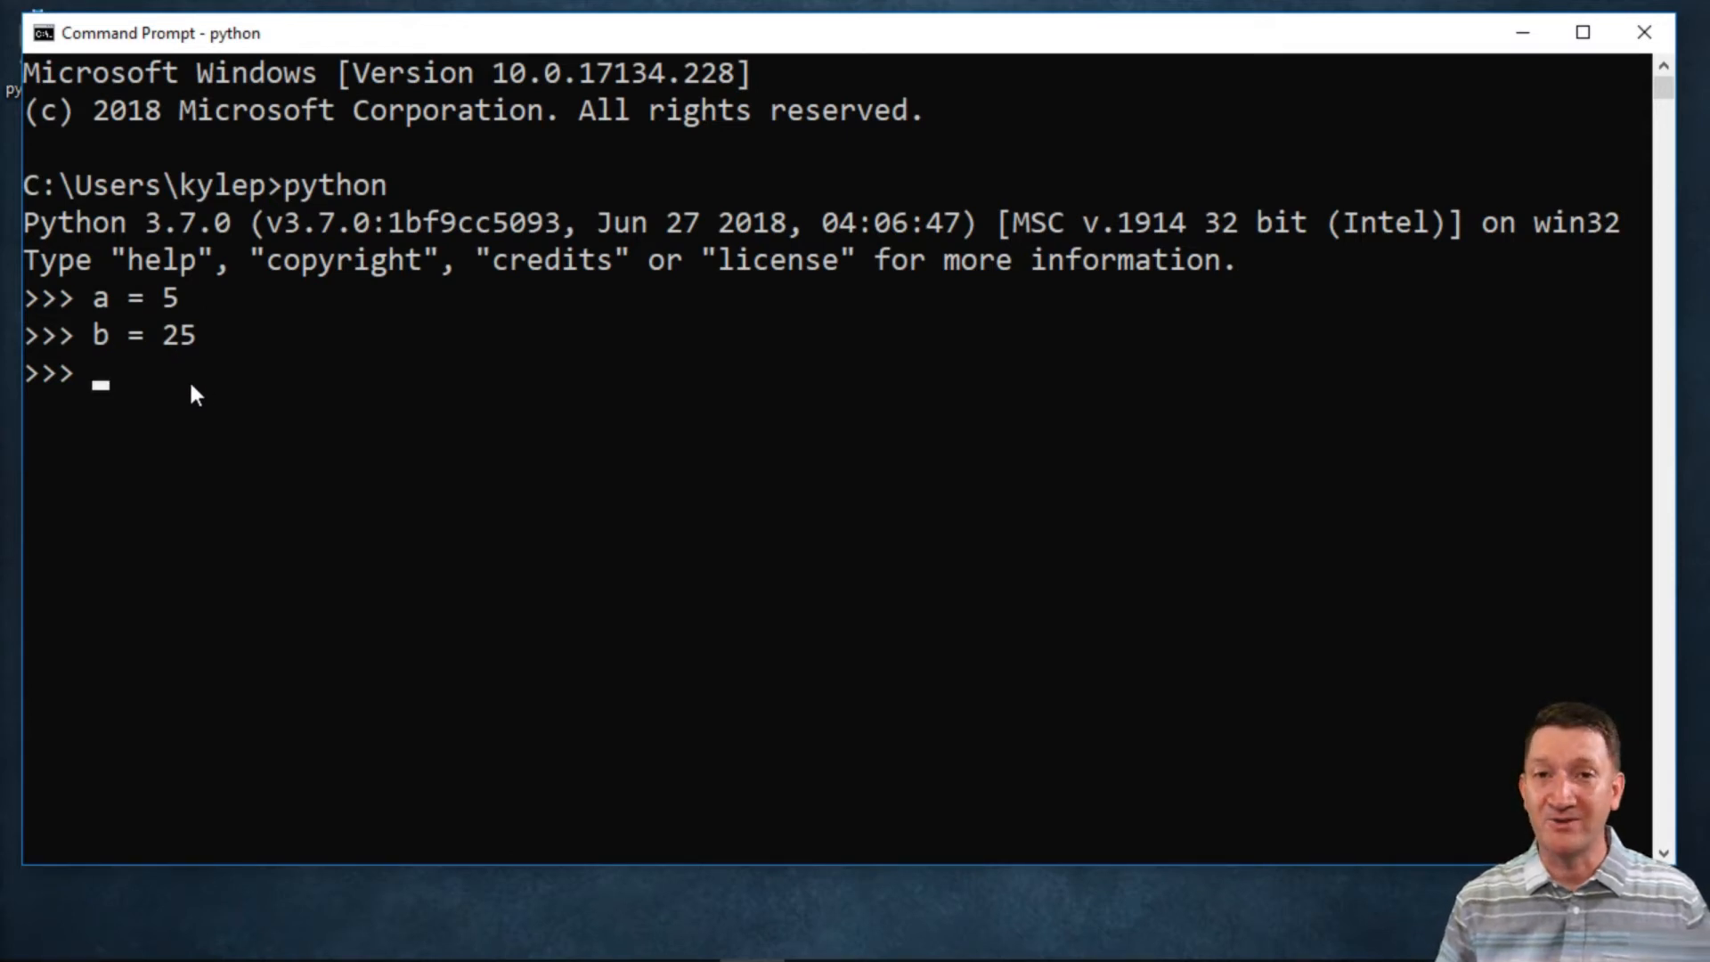
# Evaluate a + b to get 30
pyautogui.write('a')
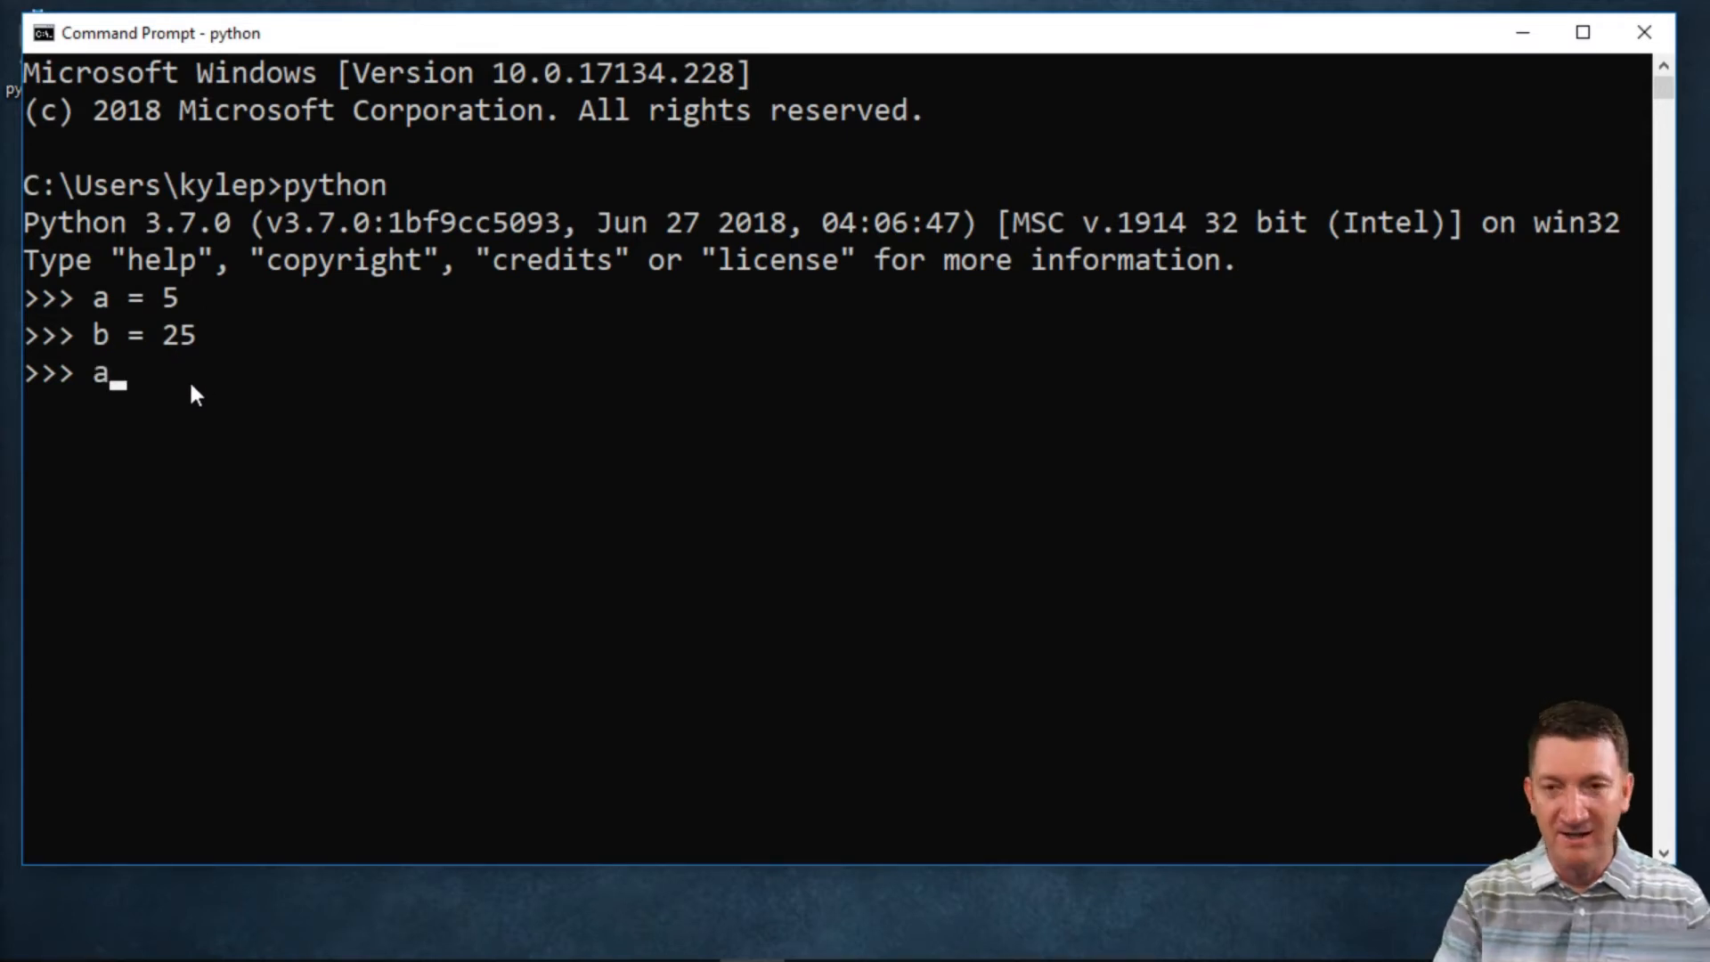
pyautogui.write('+')
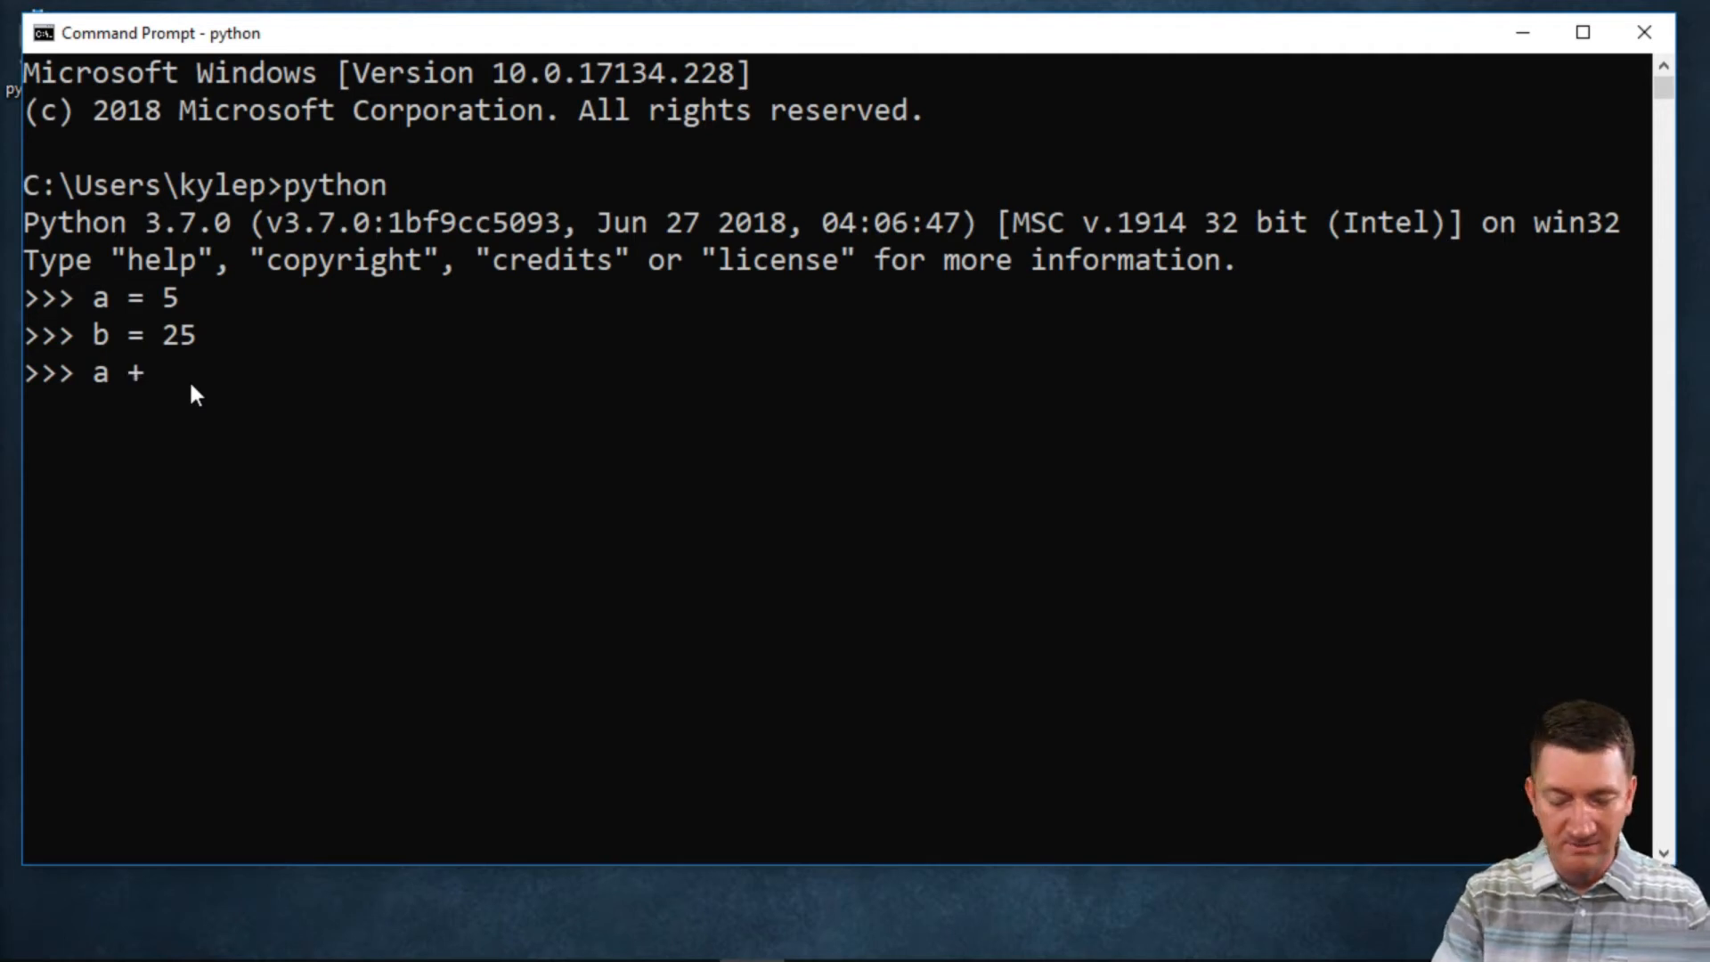
pyautogui.write('b')
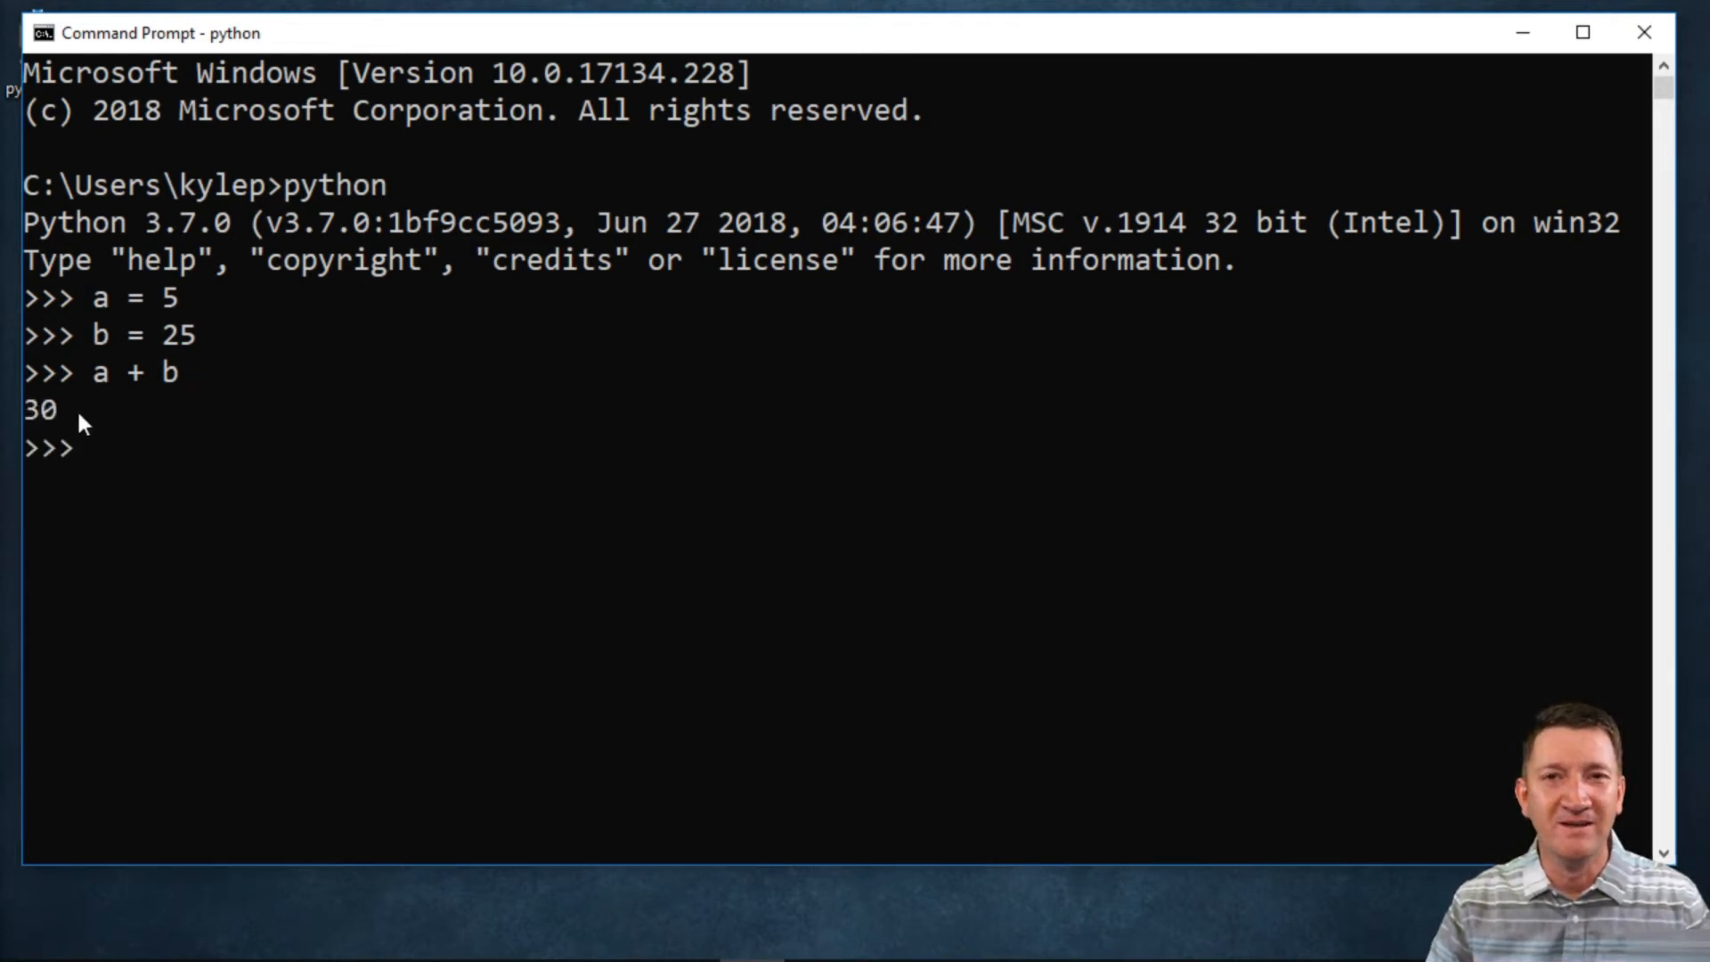
pyautogui.moveTo(122, 386)
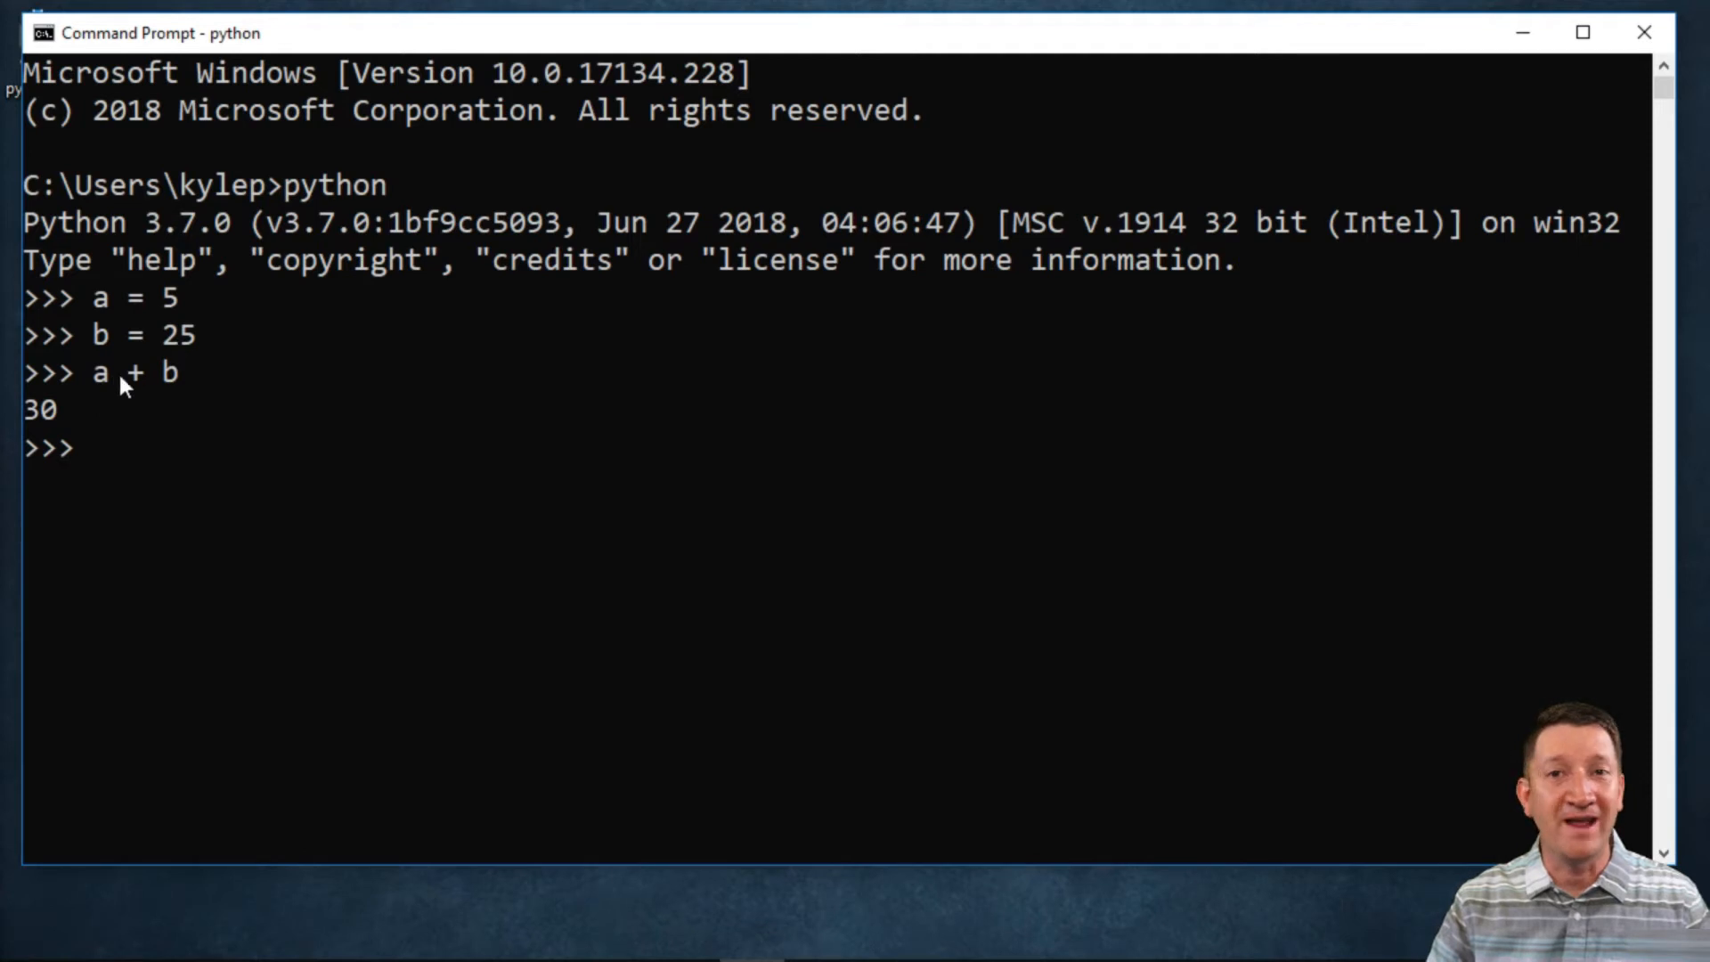
pyautogui.moveTo(366, 359)
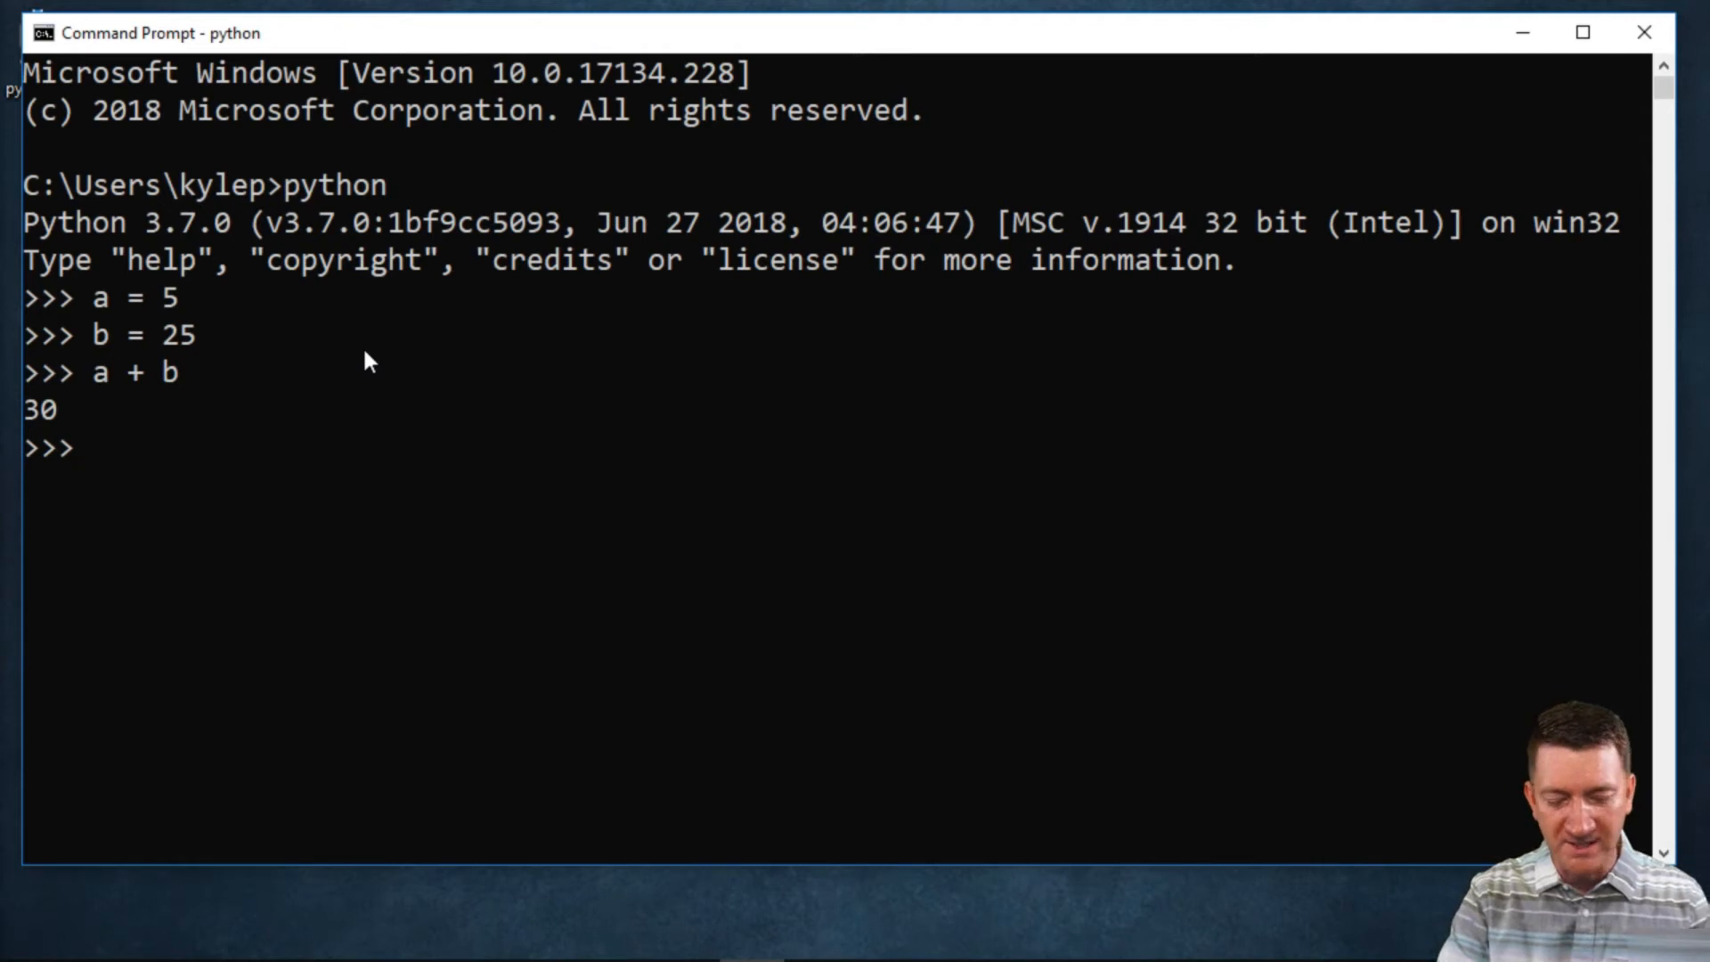
# Evaluate b - a giving 20 and a * b giving 125
pyautogui.write('b -')
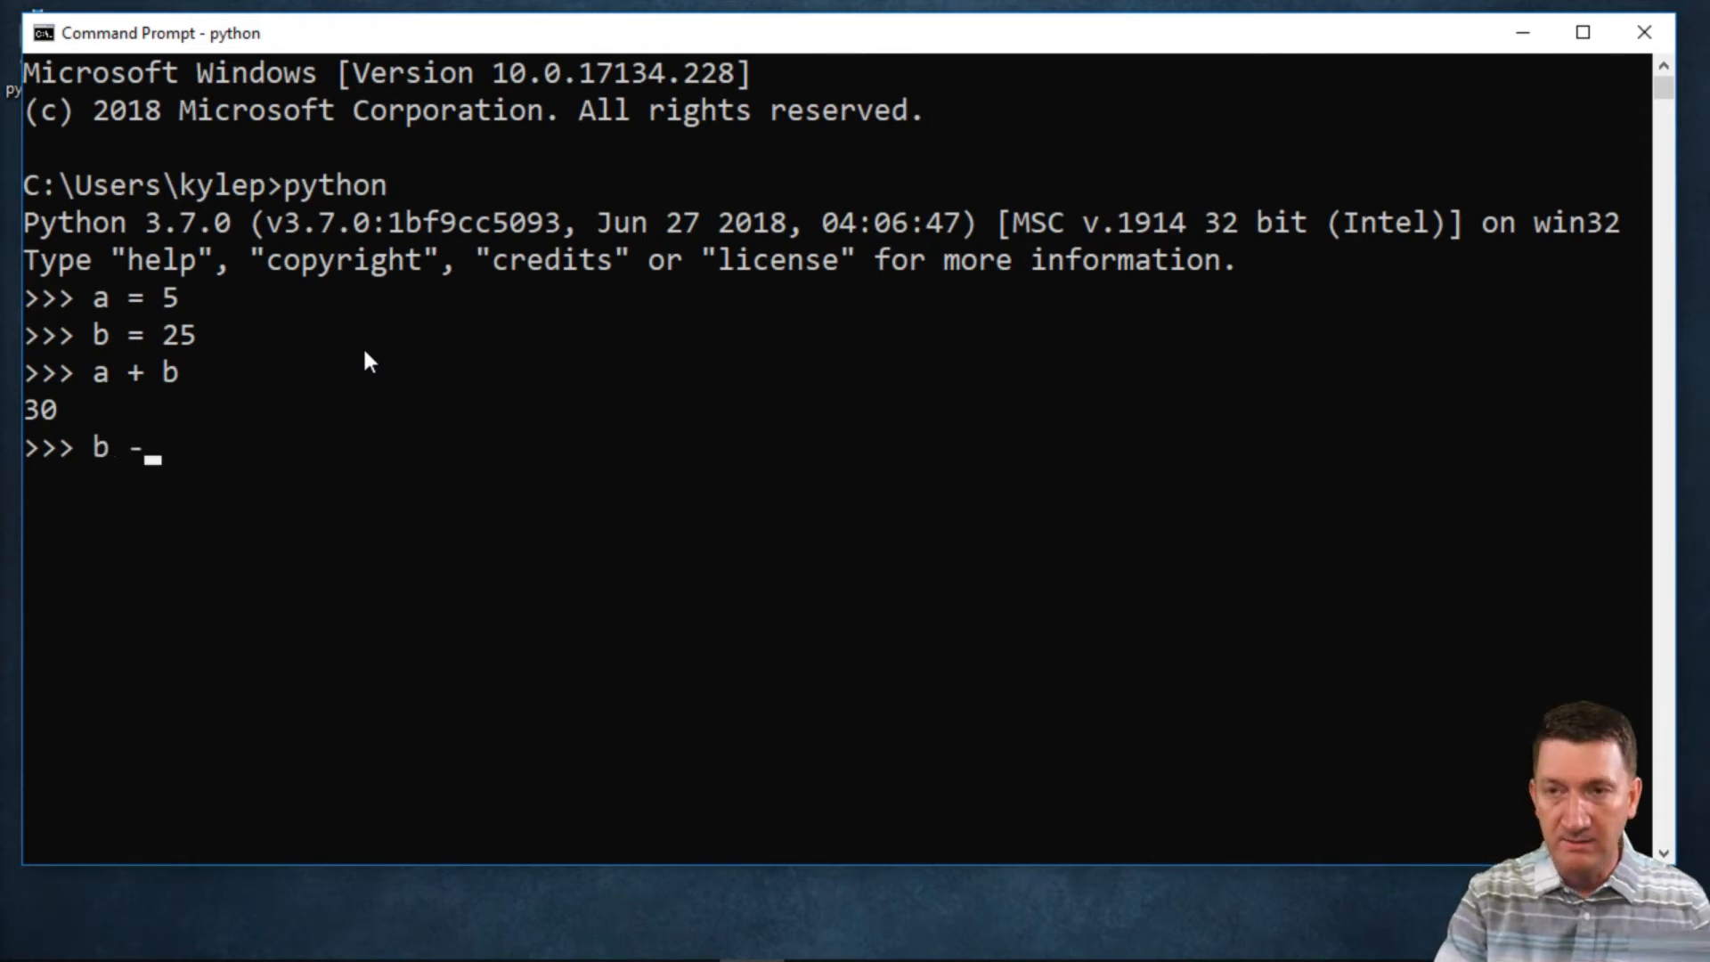
pyautogui.write('a')
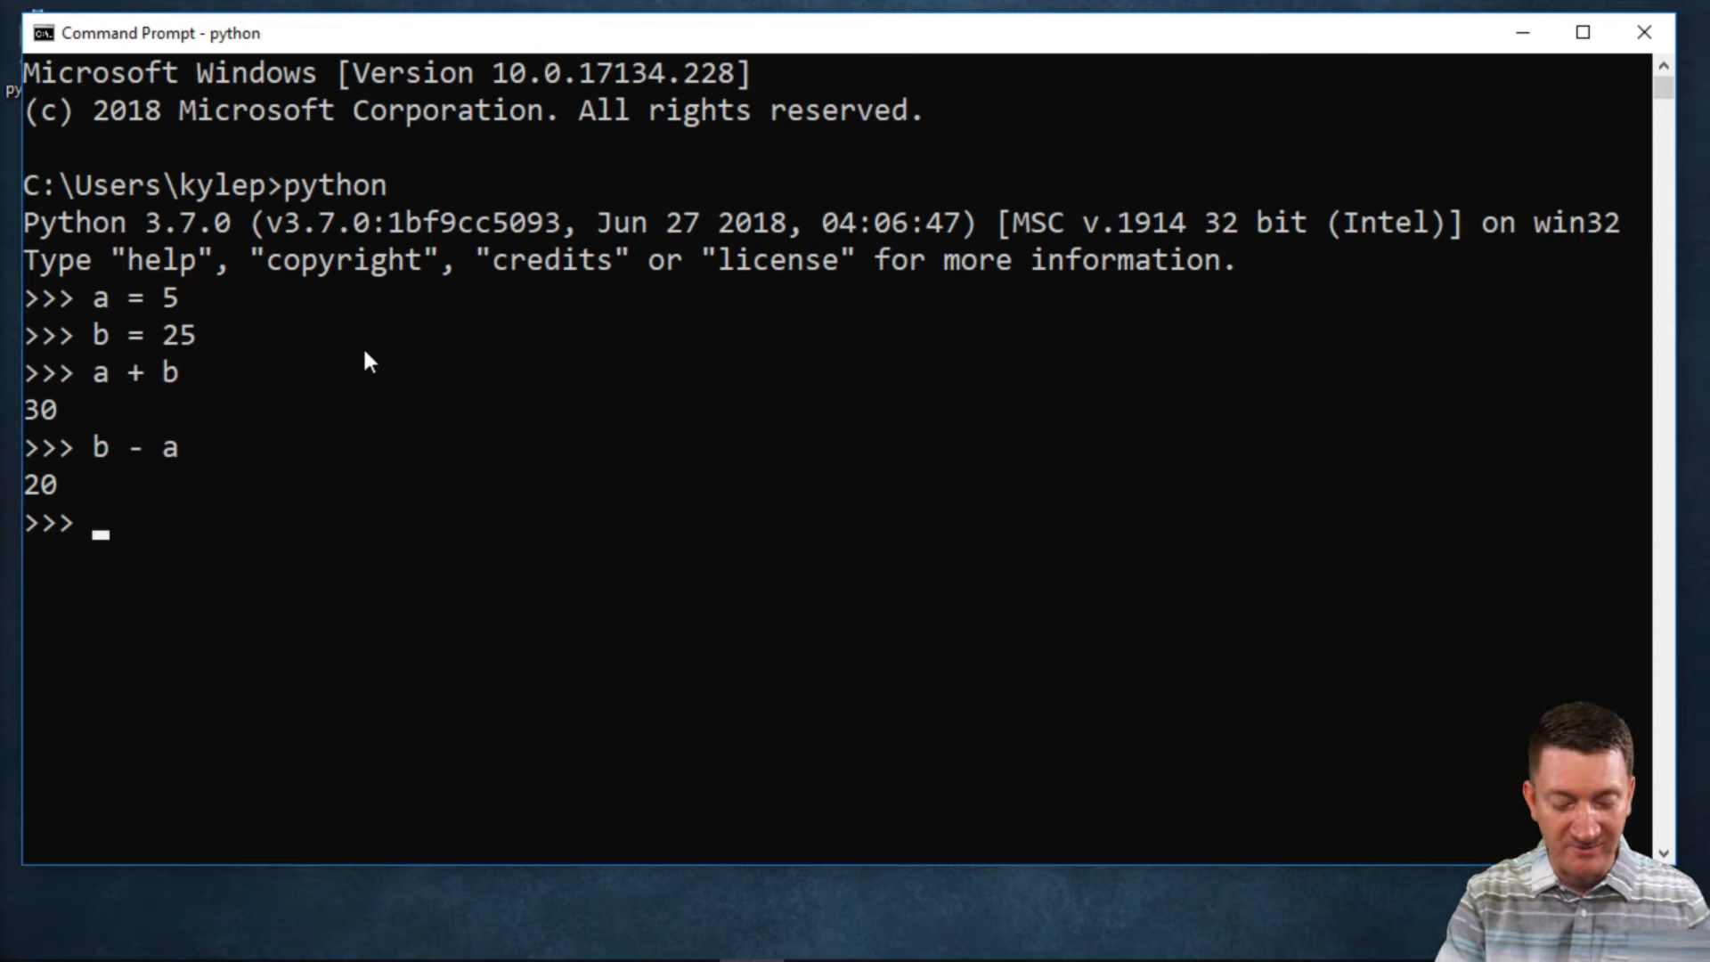
pyautogui.write('a *')
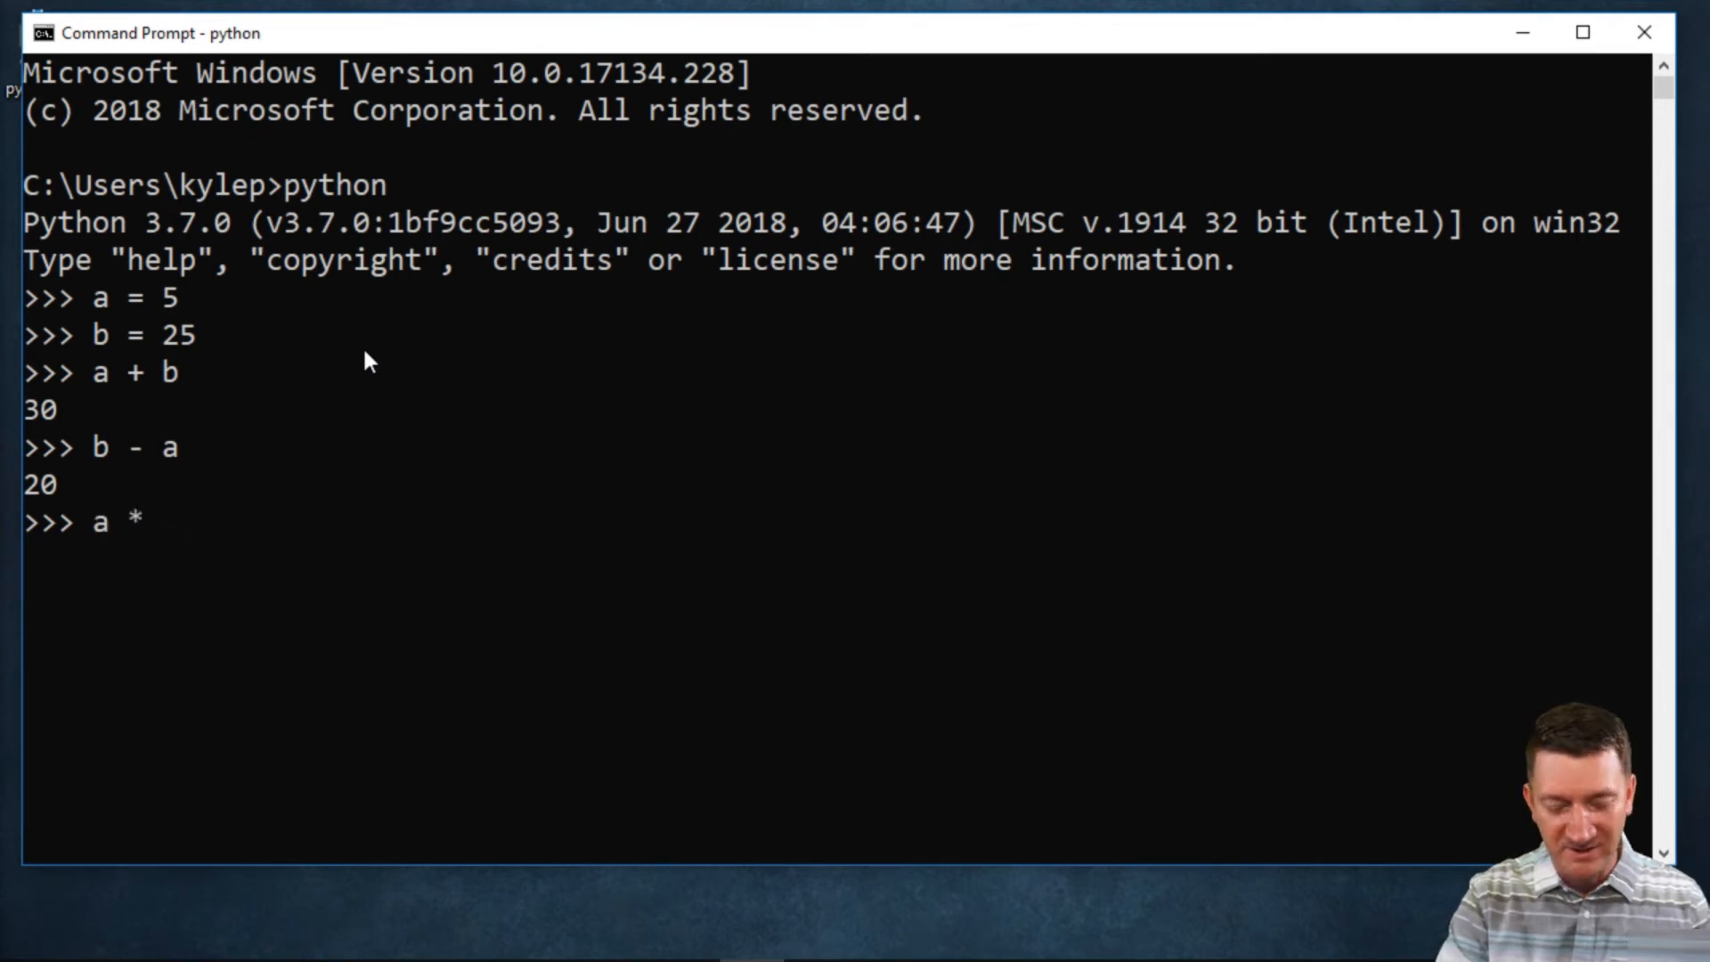
pyautogui.write('b')
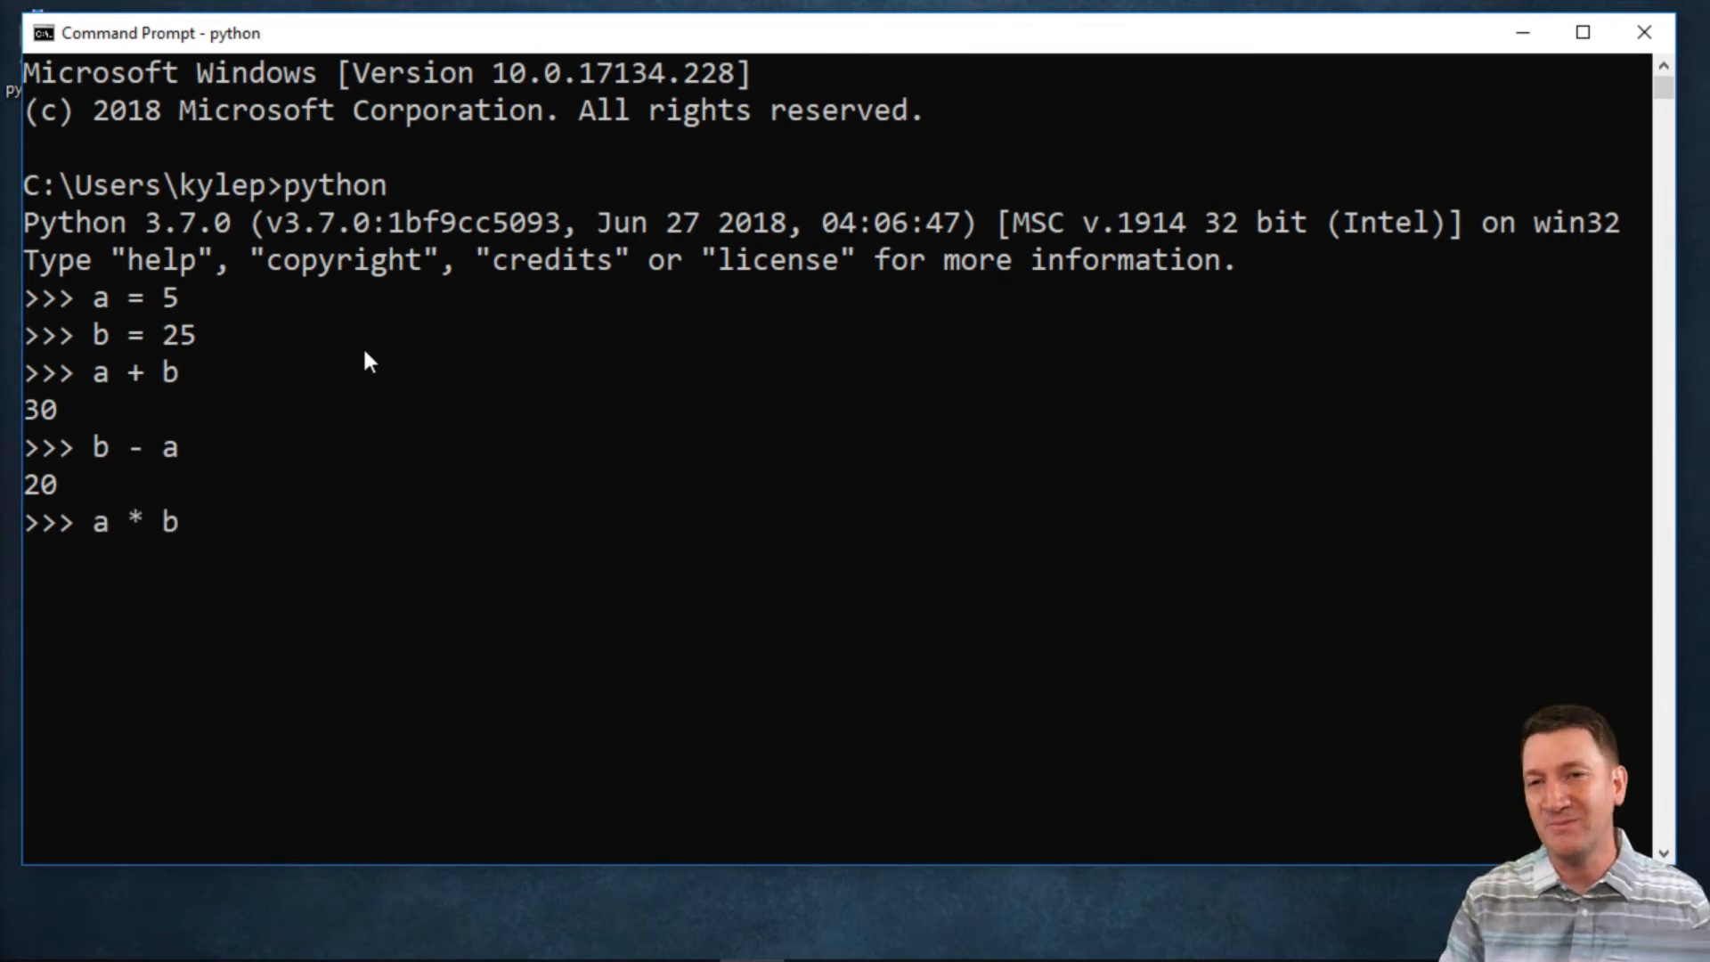
pyautogui.press('Enter')
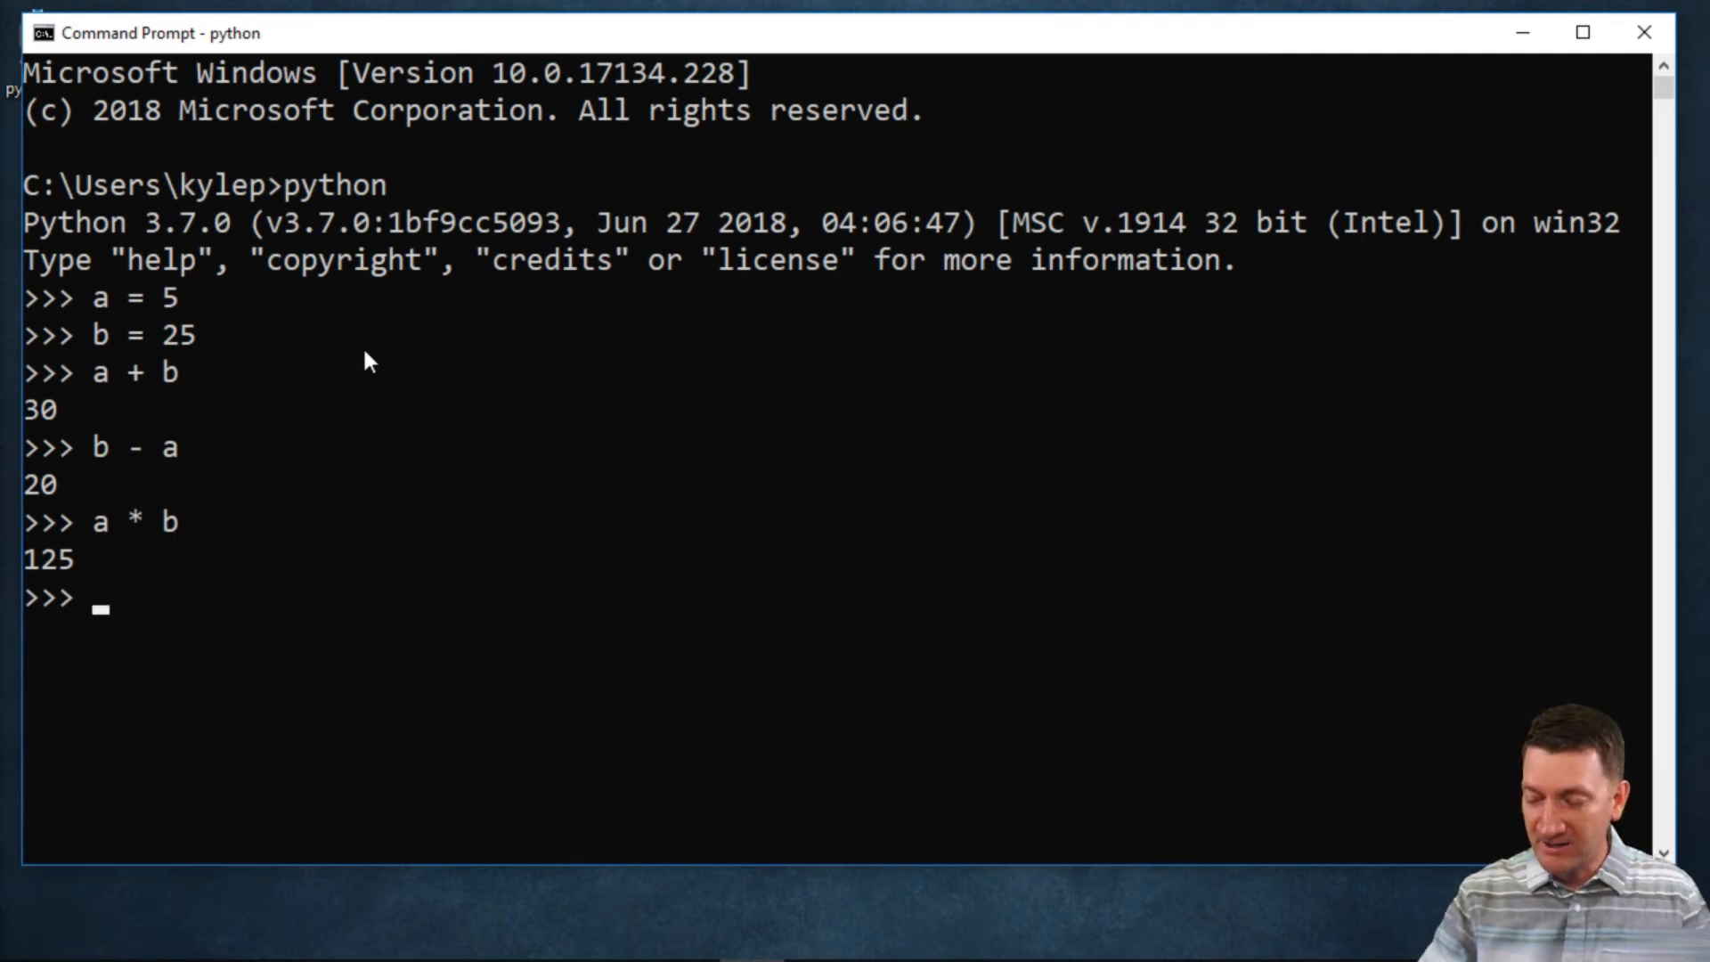
# Compute 5+5 (10) and 5*5 (25), then enter 5/5
pyautogui.write('5+5')
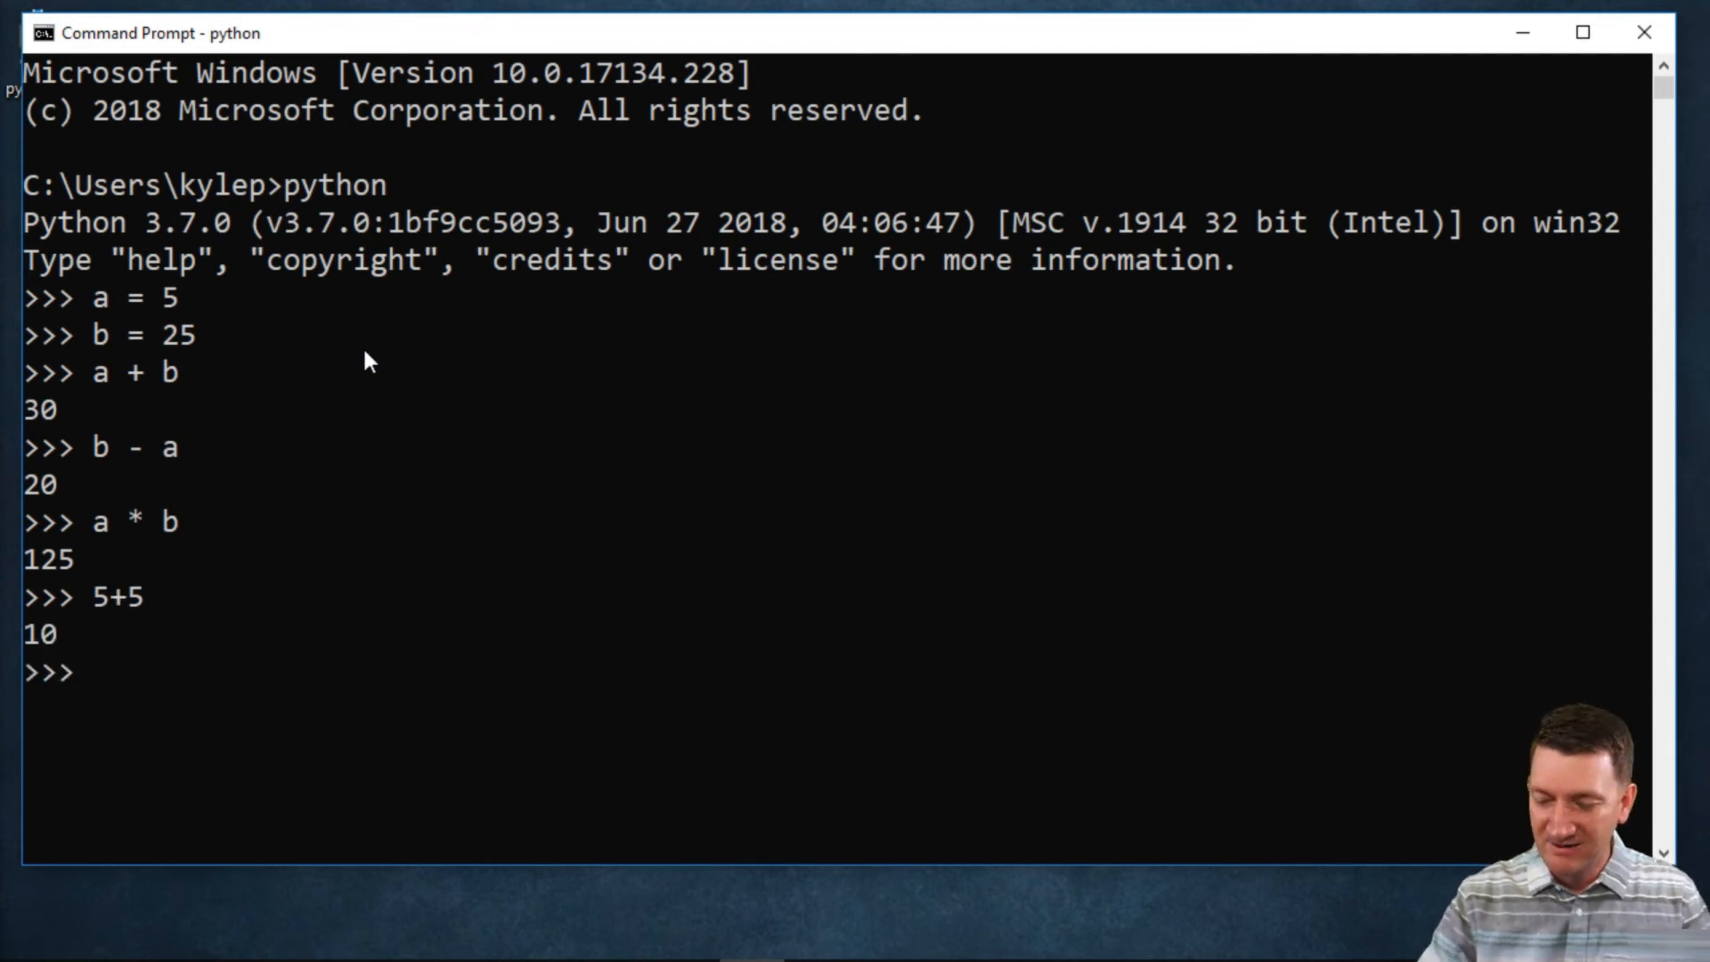
pyautogui.write('5*5')
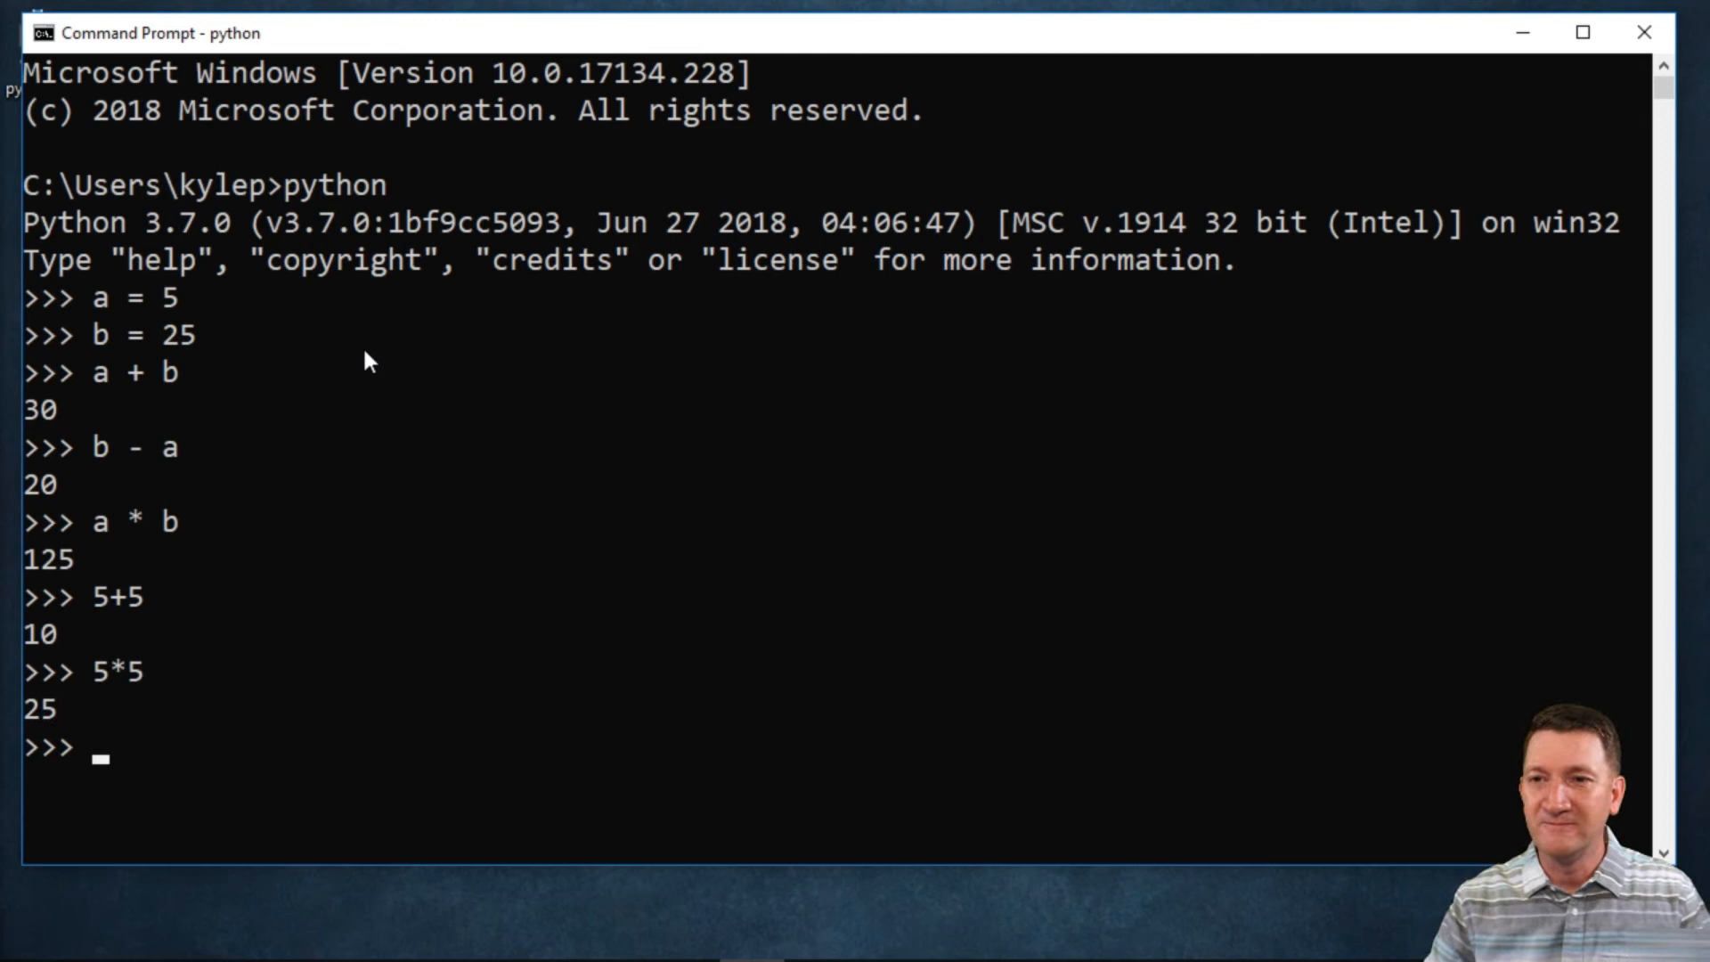
pyautogui.write('5/5')
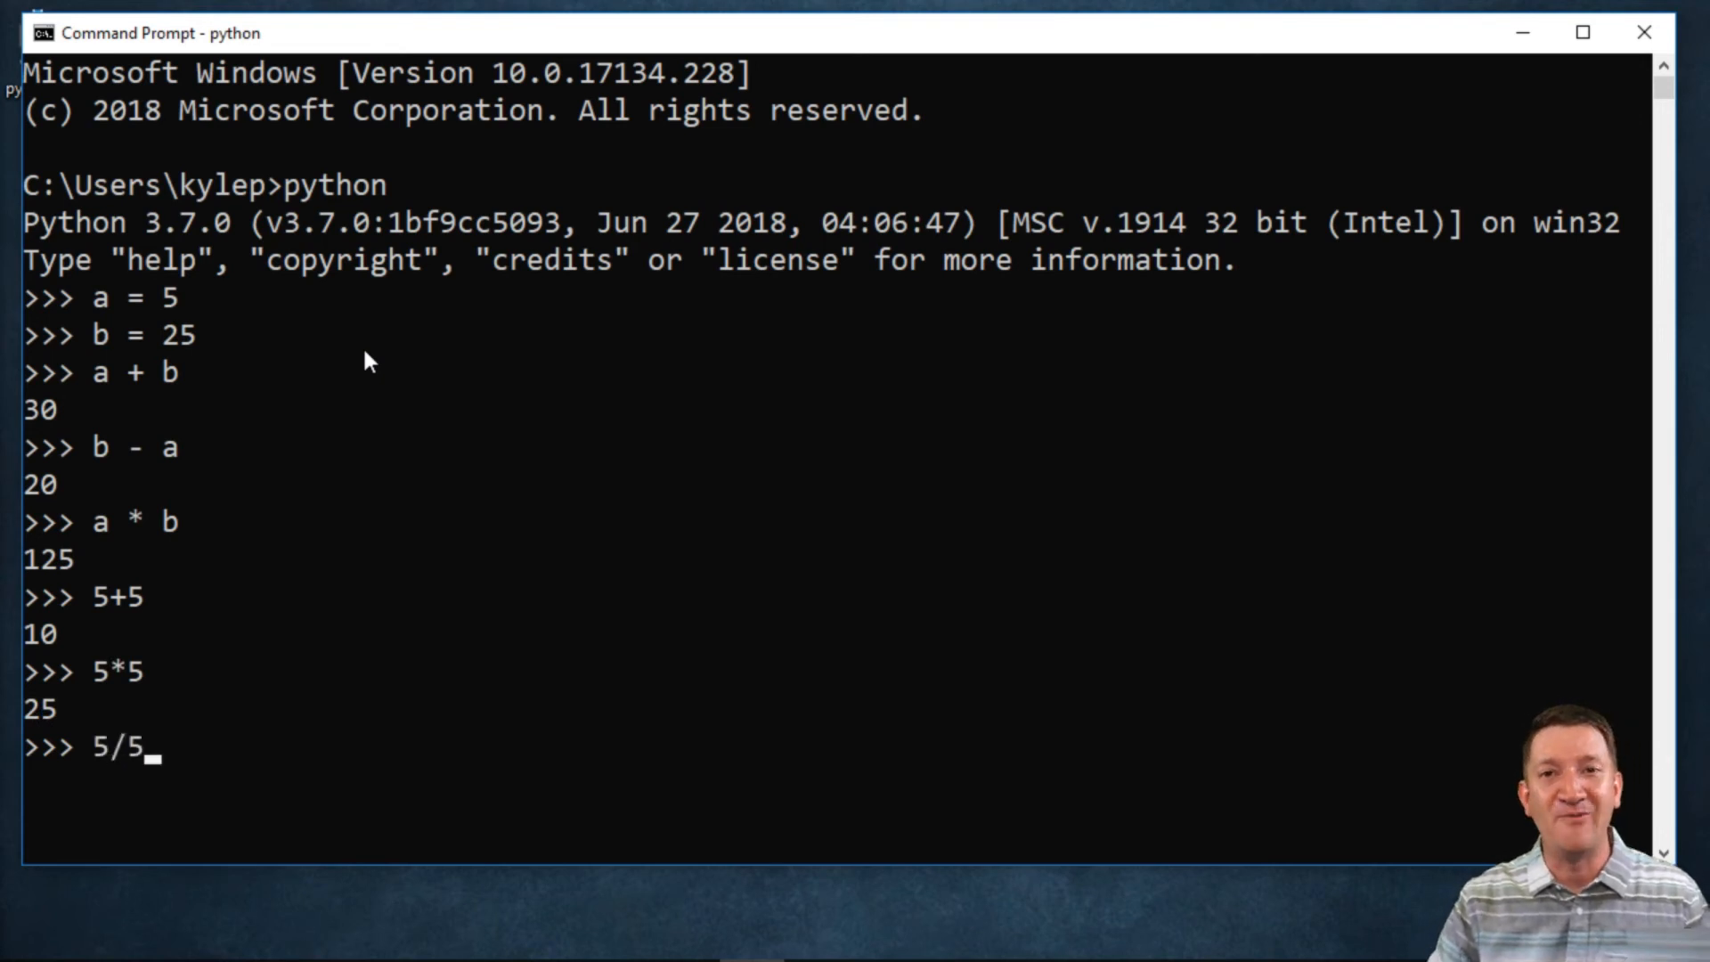